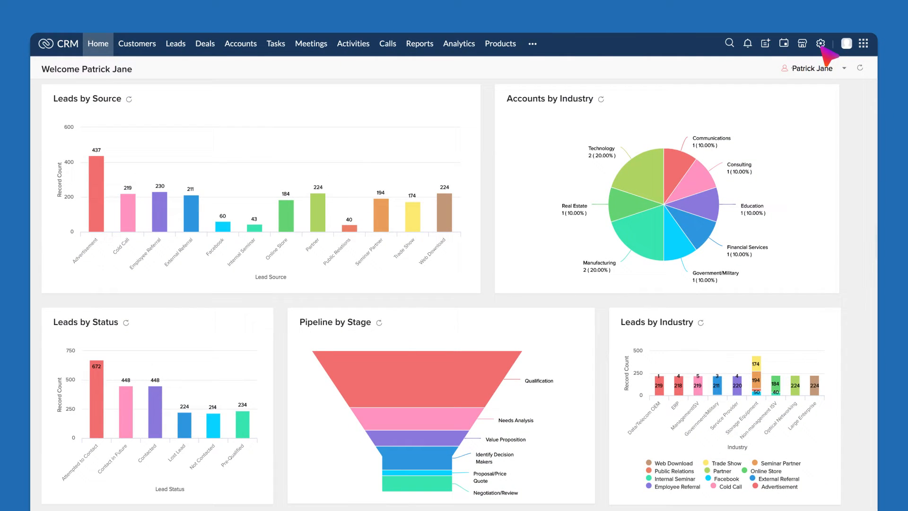
Go from the home dashboard through Setup to the Assignment Rules settings page.
click(820, 43)
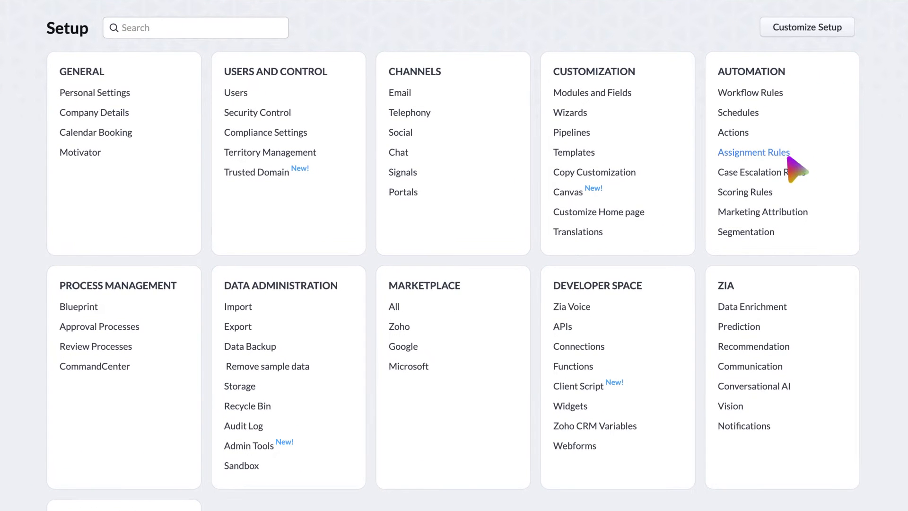
click(753, 151)
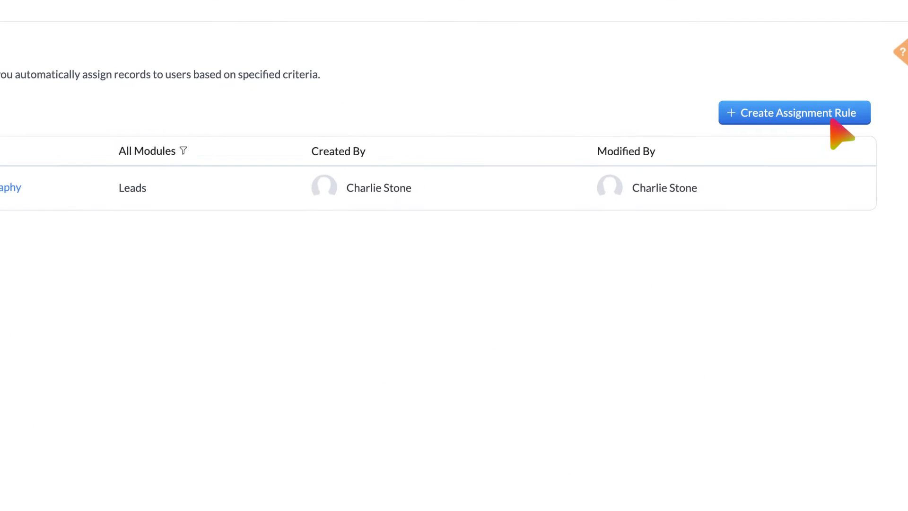
Create a Leads assignment rule 'Leads by Language' described 'Assigning Leads based on Languages.' and proceed to its first entry.
click(799, 113)
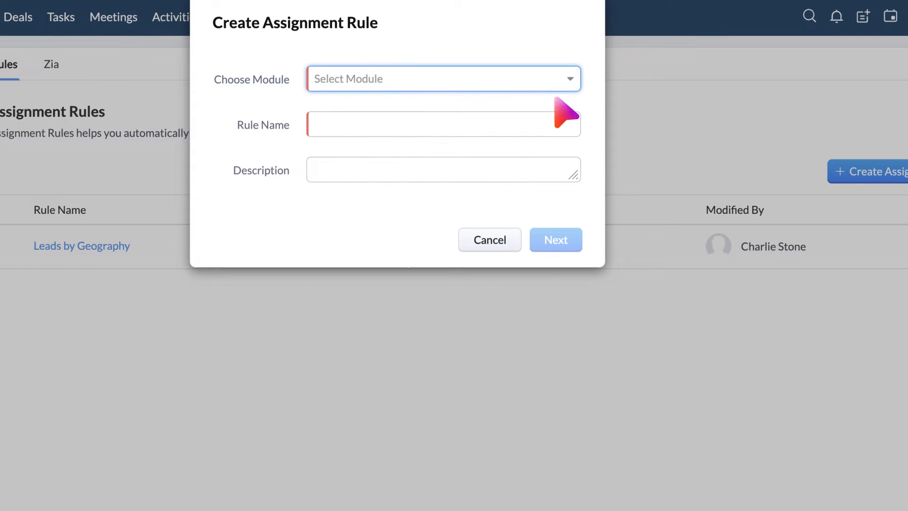
click(442, 78)
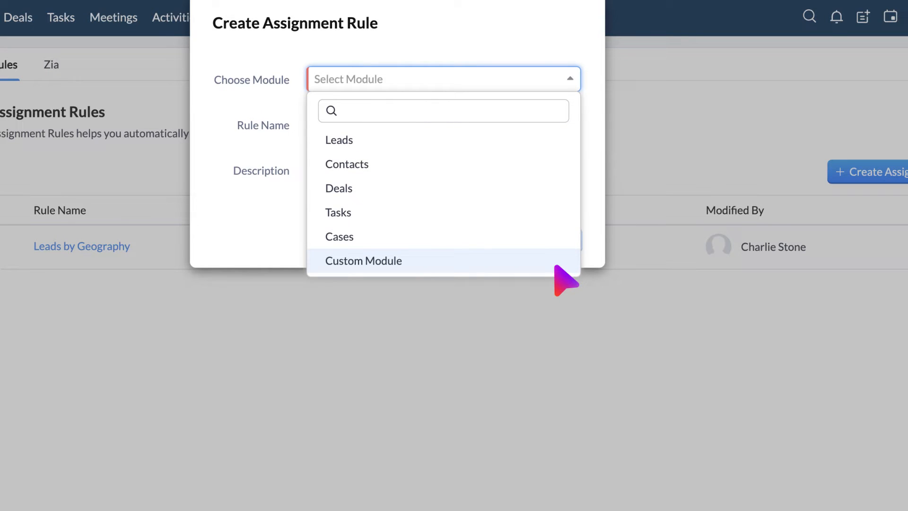
mouse_move(532, 191)
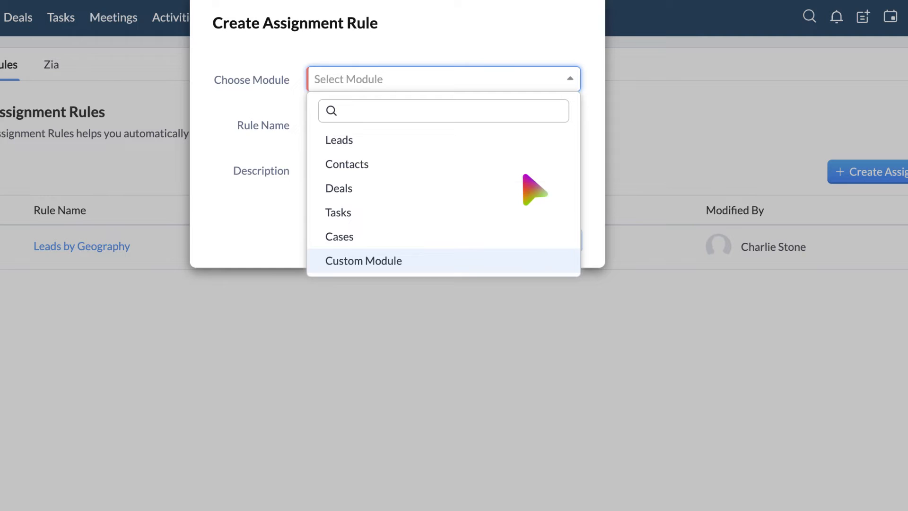
click(338, 140)
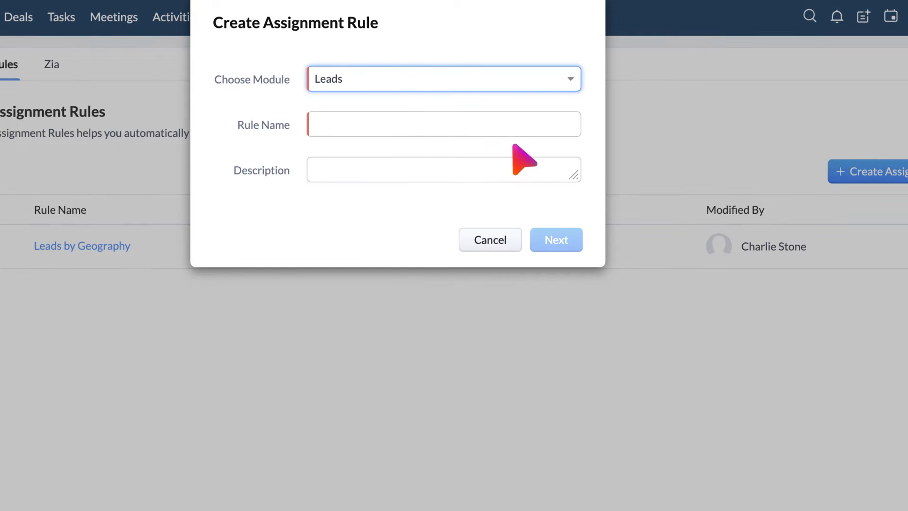
text(Leads by Langua)
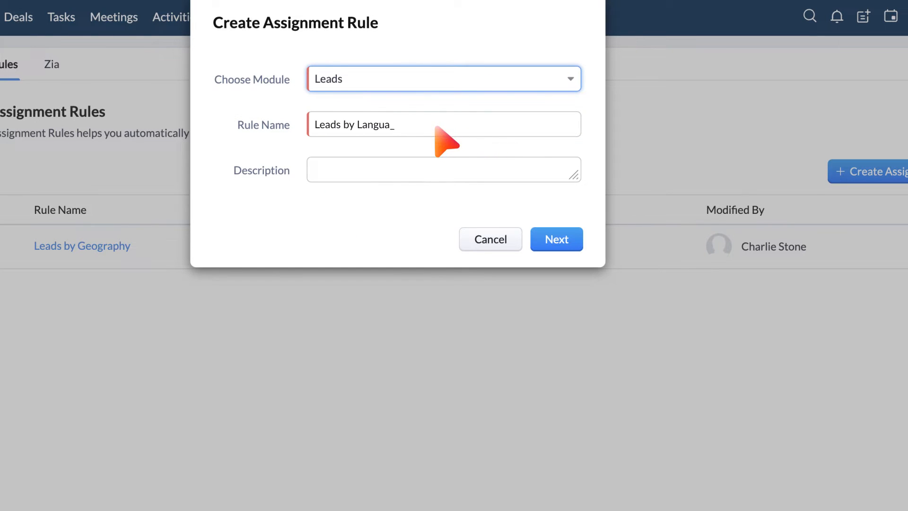
text(Assigning Leads based on Languages.)
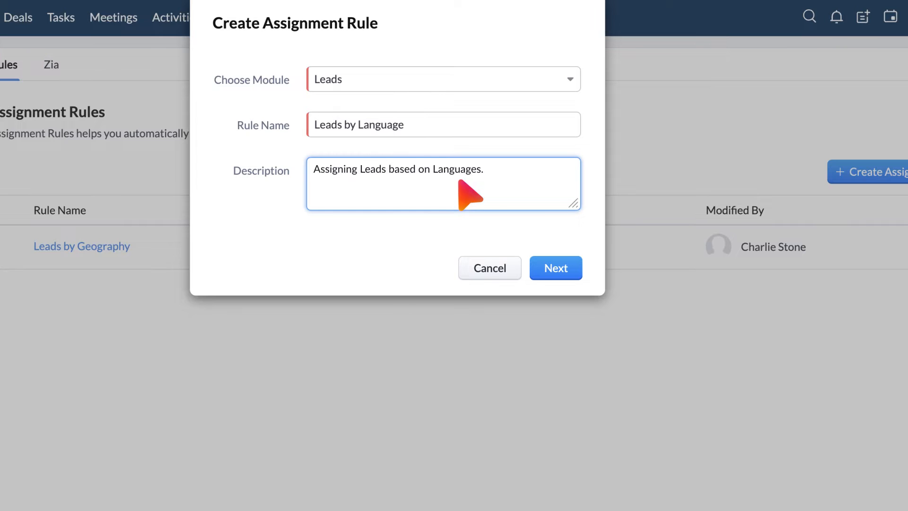
click(554, 268)
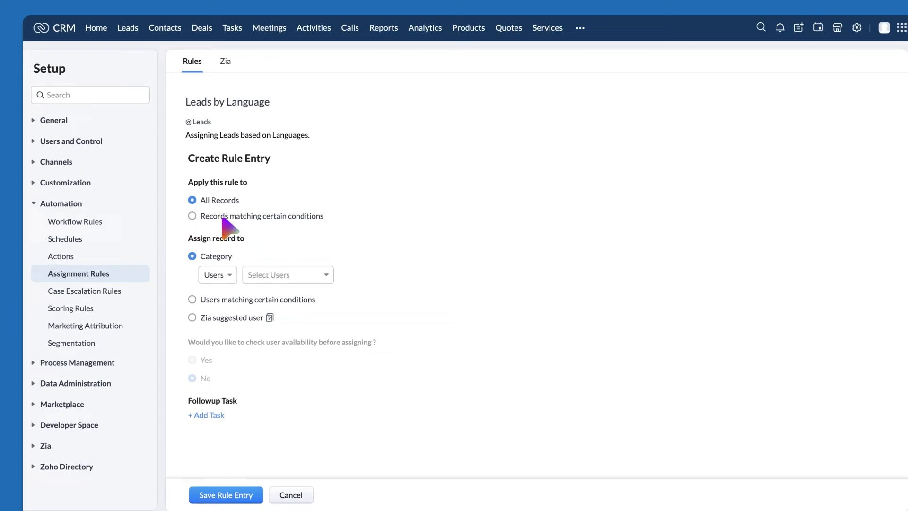
Restrict the entry to leads whose Language is Spanish and assign them to user Edmond.
click(192, 215)
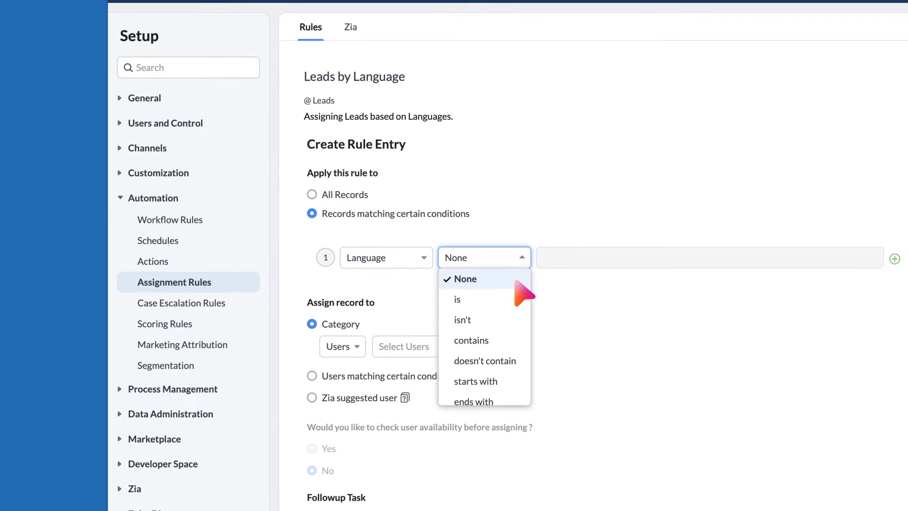
click(457, 300)
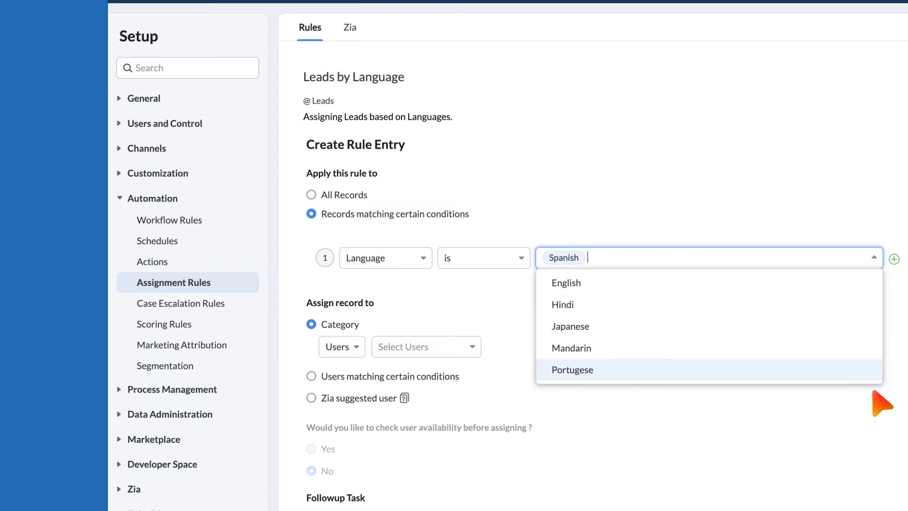
click(338, 346)
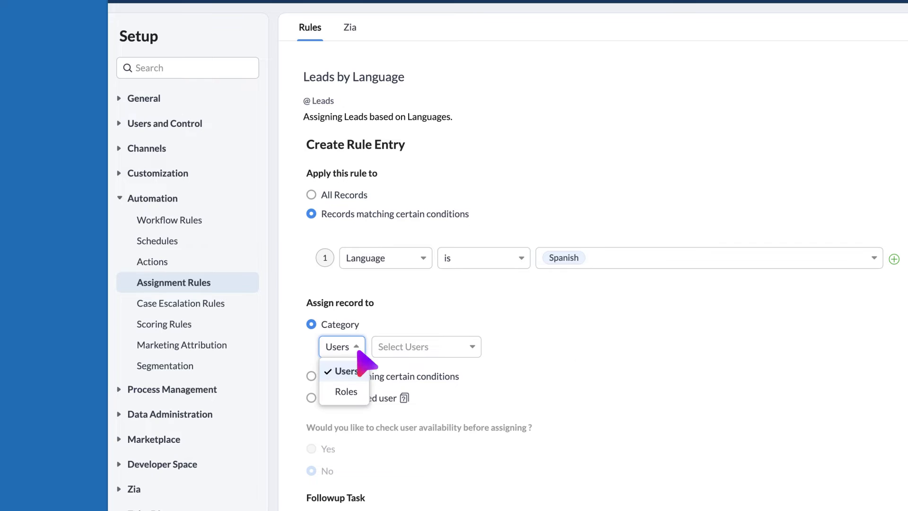
mouse_move(362, 393)
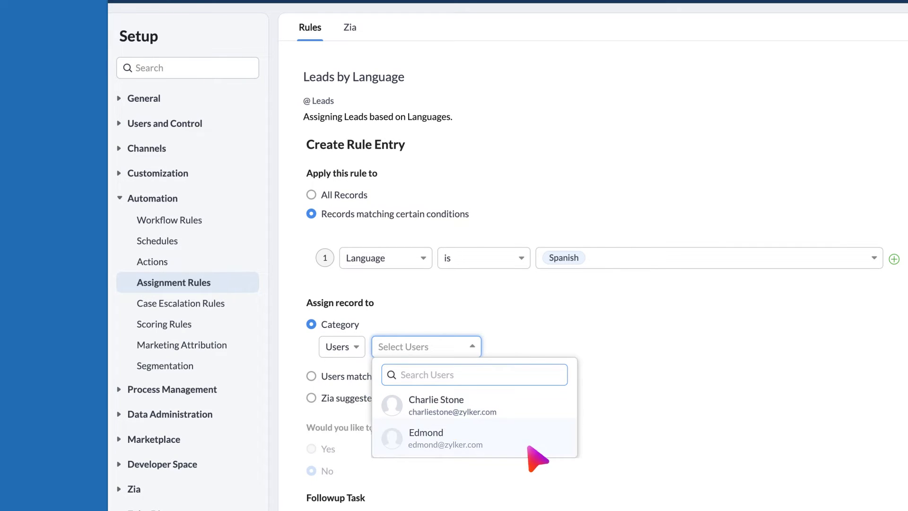
click(425, 438)
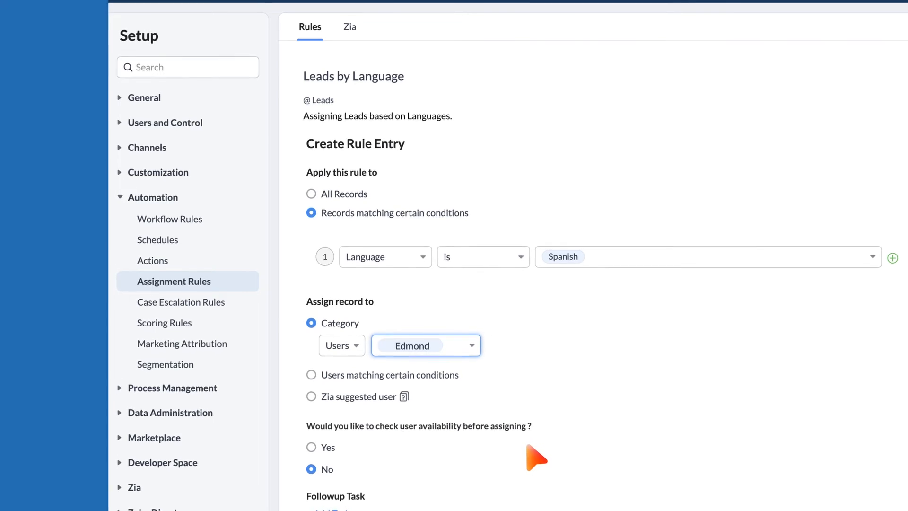
Try the shift-timing availability check, then leave availability checking set to No.
click(311, 446)
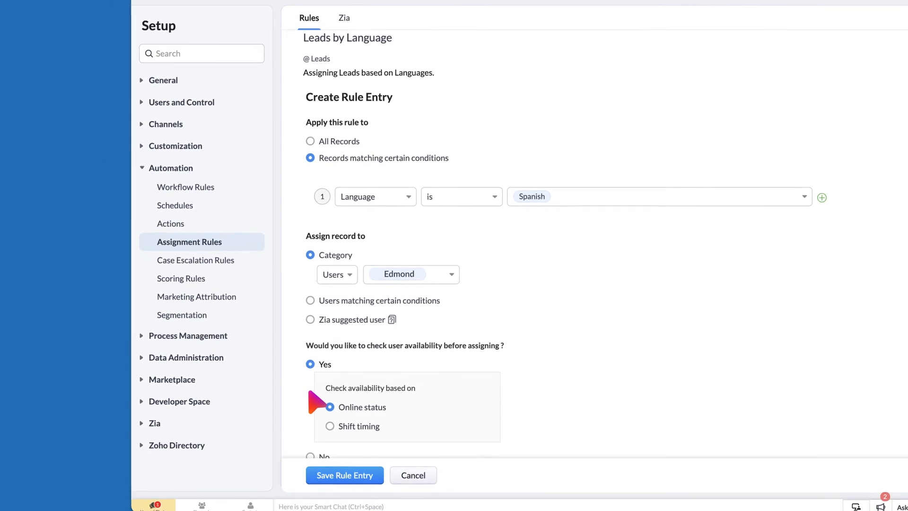
click(329, 426)
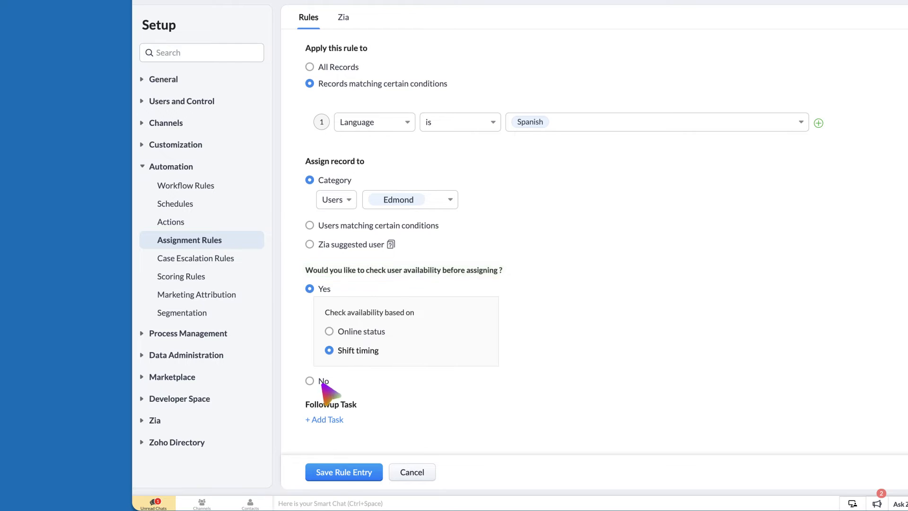
click(310, 380)
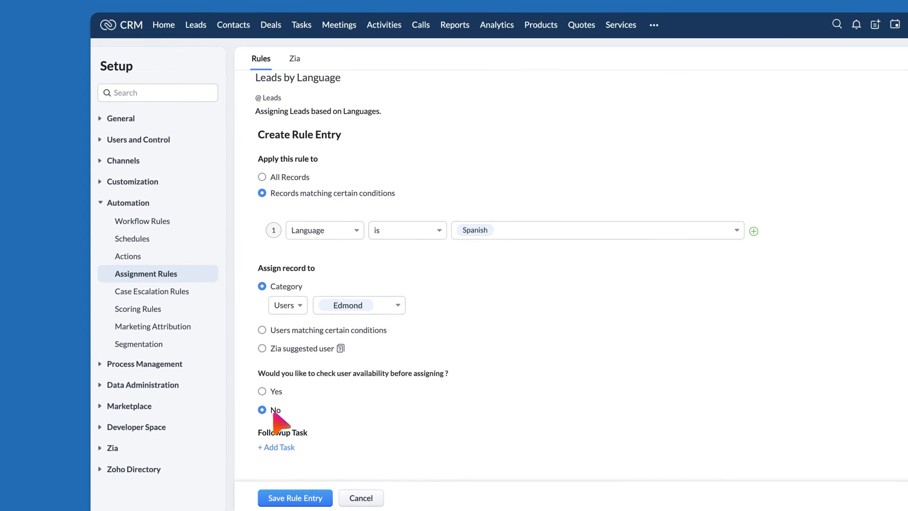
Associate the existing Follow up task template with the rule entry.
click(275, 446)
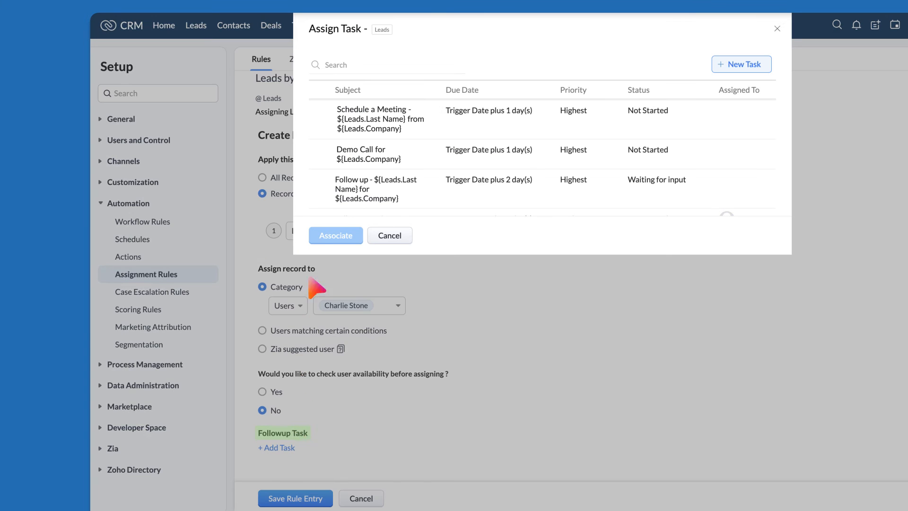
click(320, 179)
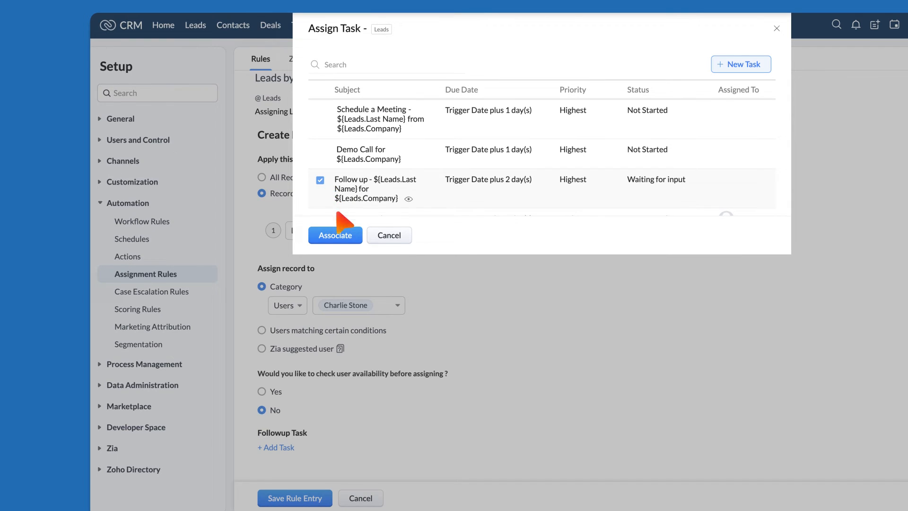
click(334, 234)
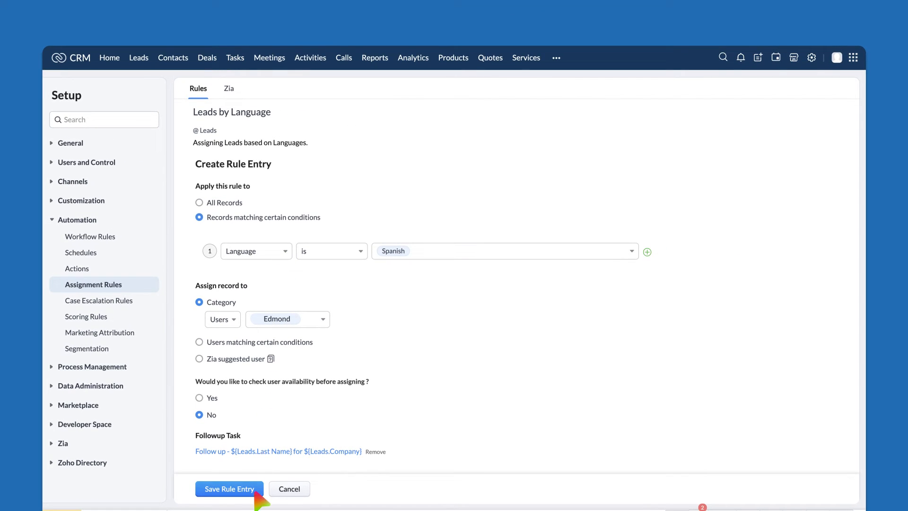
Save the rule entry so it is listed with its Spanish criteria, Edmond and follow-up task.
click(229, 489)
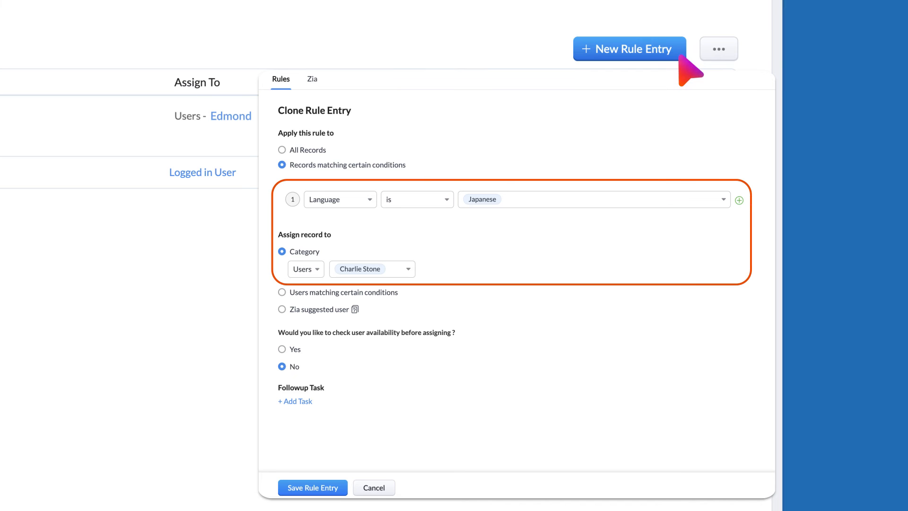
click(374, 487)
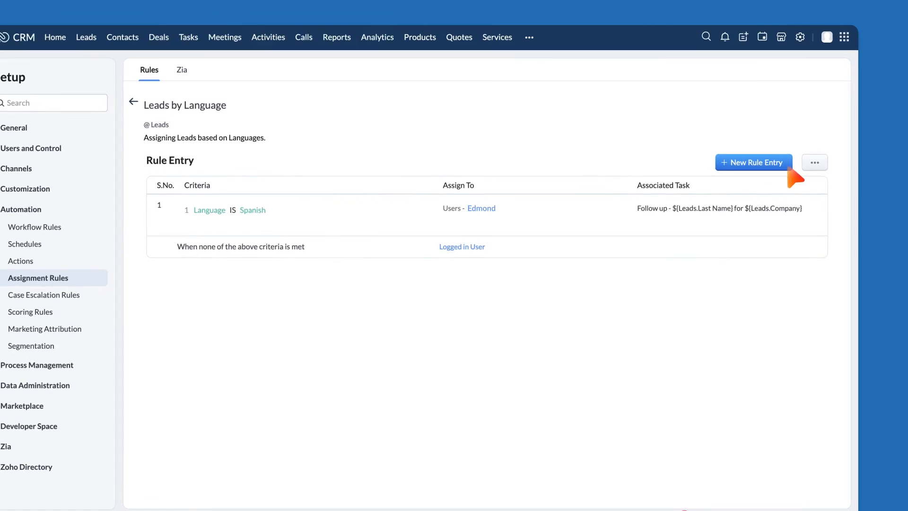